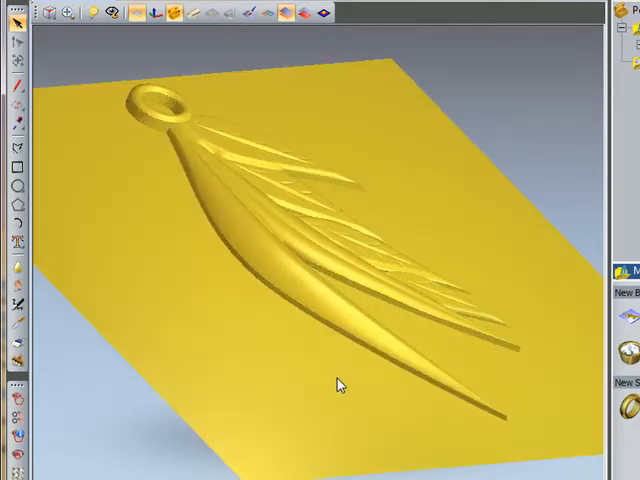
Add a new Front Relief layer named 'Curve' above the Pendant layer
{"action": "left_click_drag", "start_coordinate": [335, 385], "coordinate": [425, 285]}
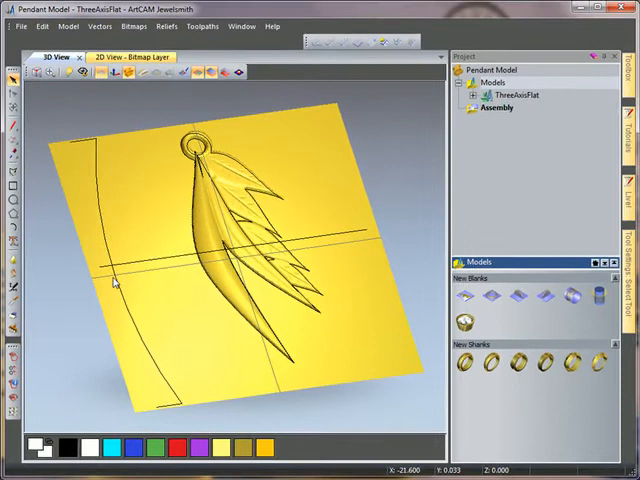
{"action": "left_click_drag", "start_coordinate": [115, 283], "coordinate": [102, 272]}
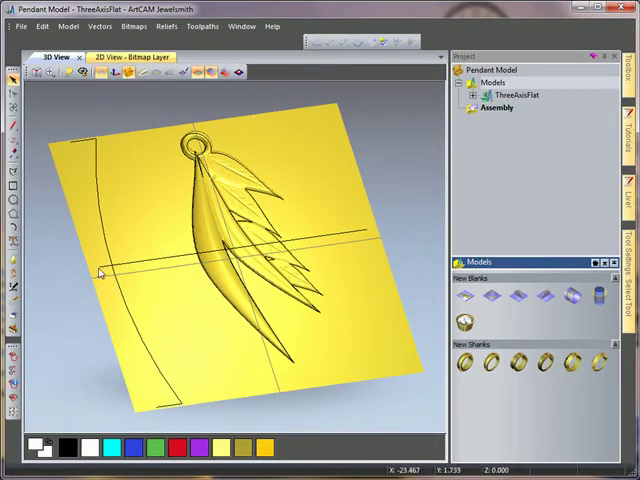
{"action": "mouse_move", "coordinate": [352, 235]}
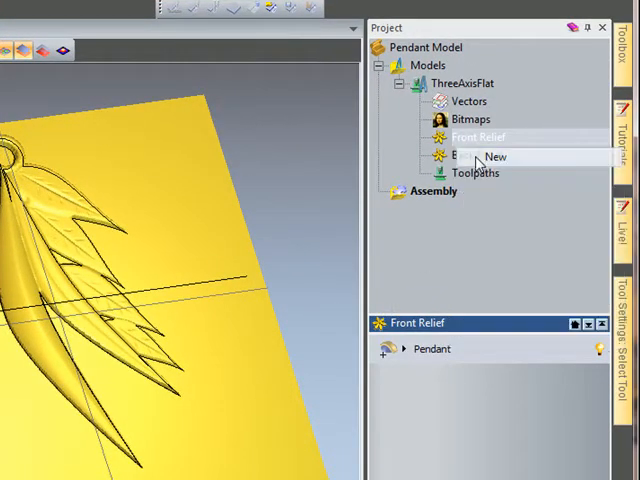
{"action": "left_click", "coordinate": [500, 157]}
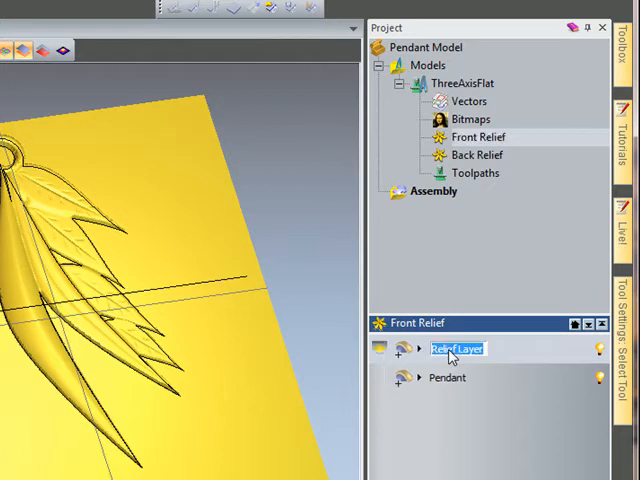
{"action": "type", "text": "Curve"}
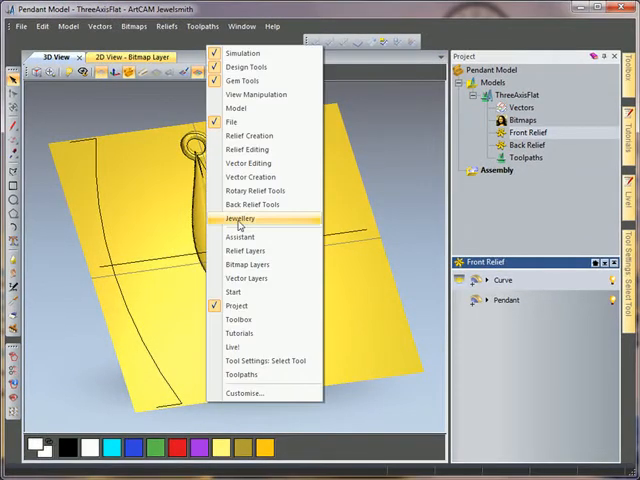
Extrude along the drive curve as centreline onto the Curve layer, calculate, and close
{"action": "left_click", "coordinate": [239, 218]}
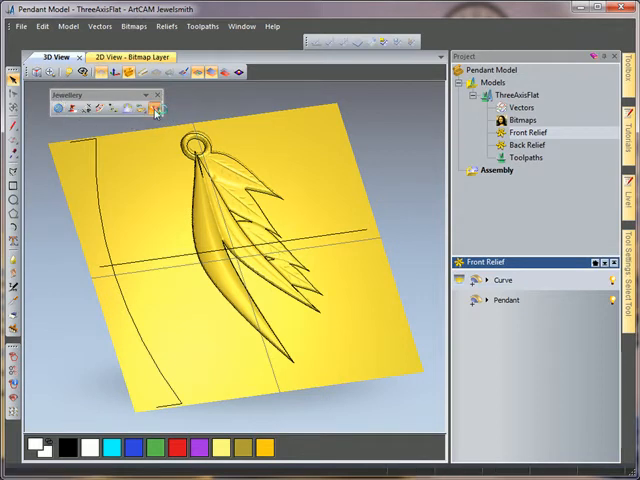
{"action": "left_click", "coordinate": [152, 110]}
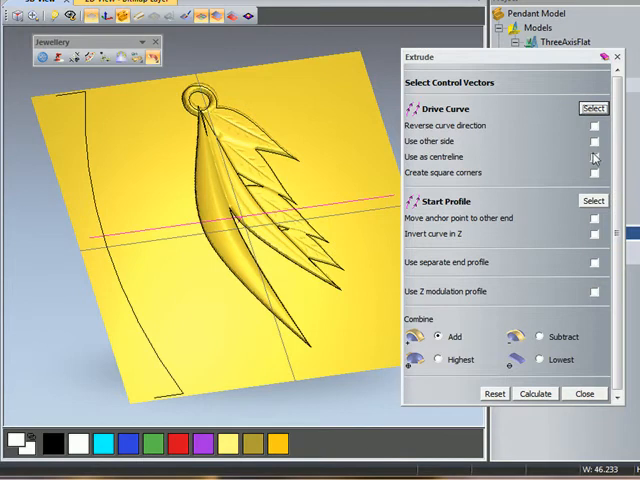
{"action": "left_click", "coordinate": [592, 157]}
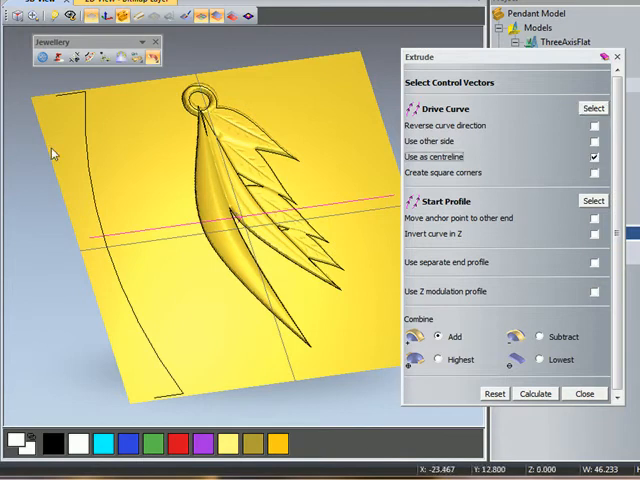
{"action": "mouse_move", "coordinate": [137, 358]}
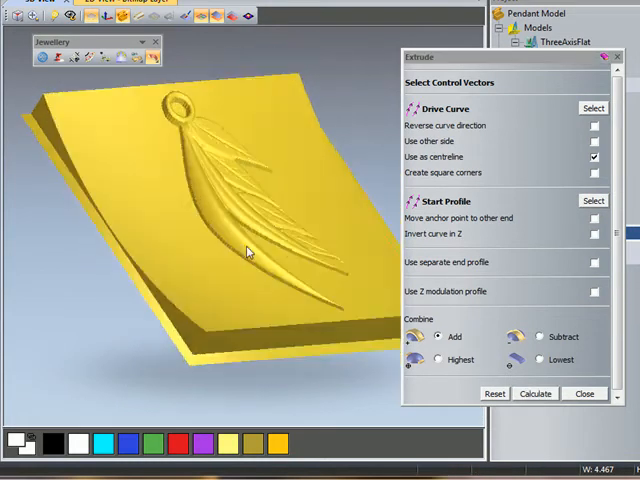
{"action": "left_click", "coordinate": [535, 393]}
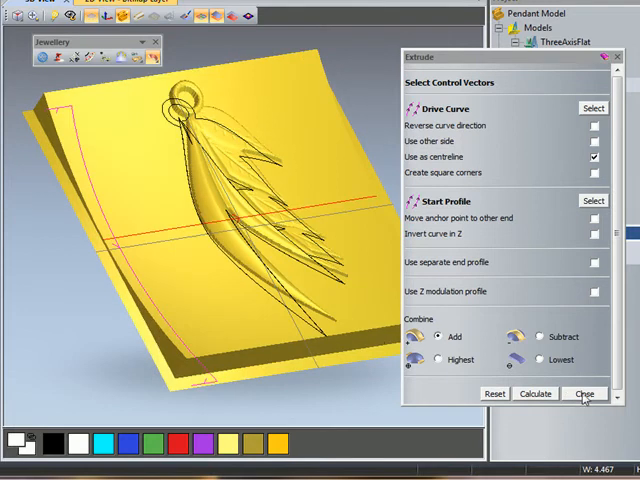
{"action": "left_click", "coordinate": [584, 393]}
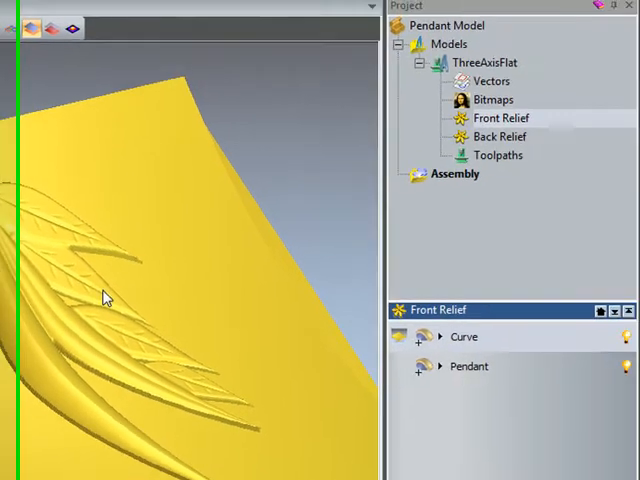
Copy the Curve layer to the Back Relief via Swap Sides, checking both reliefs
{"action": "right_click", "coordinate": [487, 119]}
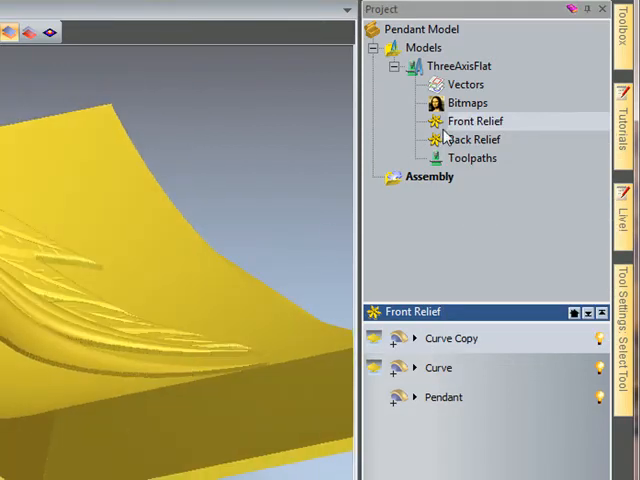
{"action": "right_click", "coordinate": [476, 120]}
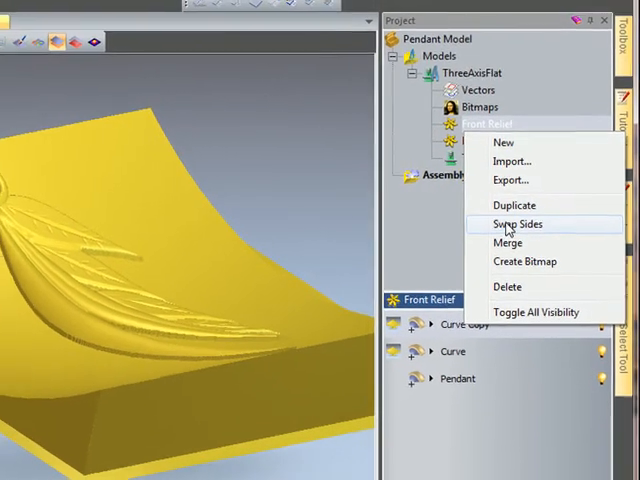
{"action": "left_click", "coordinate": [519, 223]}
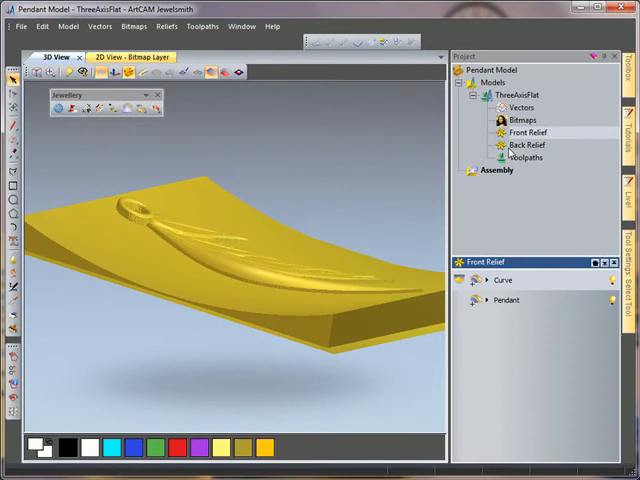
{"action": "left_click", "coordinate": [528, 145]}
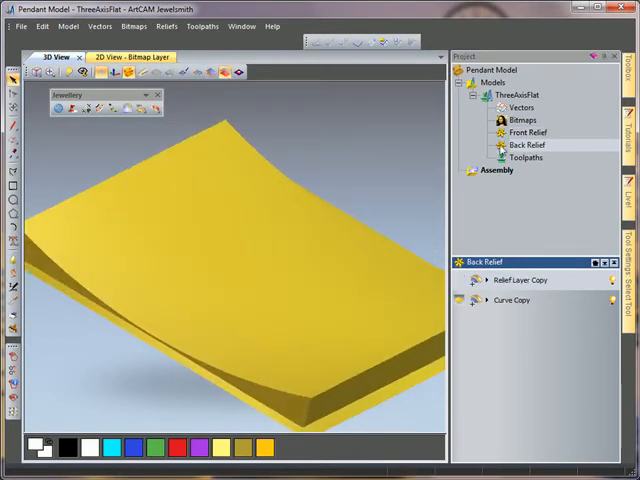
{"action": "left_click", "coordinate": [546, 132]}
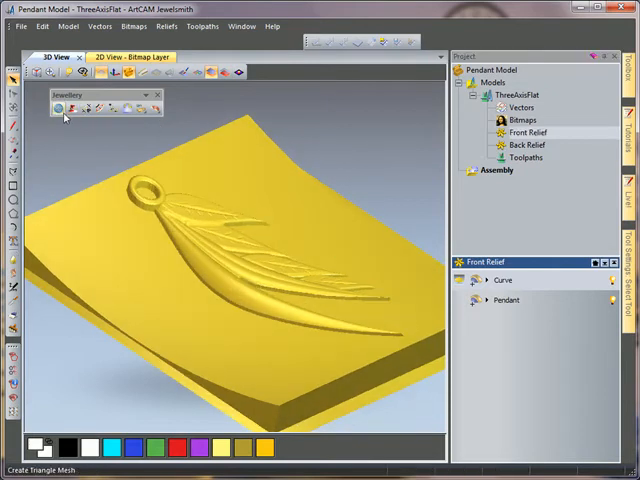
{"action": "mouse_move", "coordinate": [59, 111]}
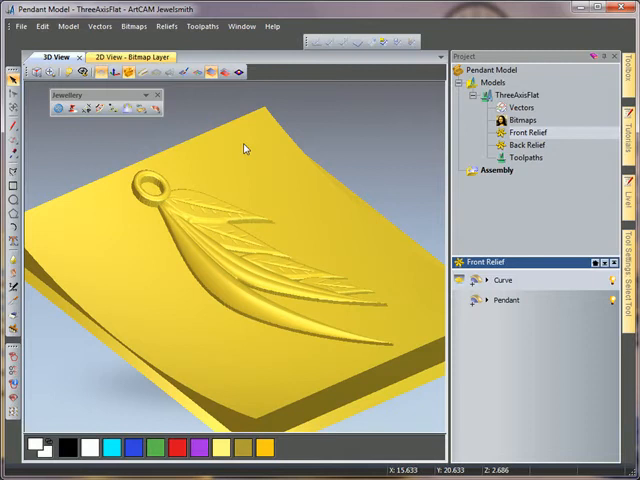
{"action": "mouse_move", "coordinate": [227, 72]}
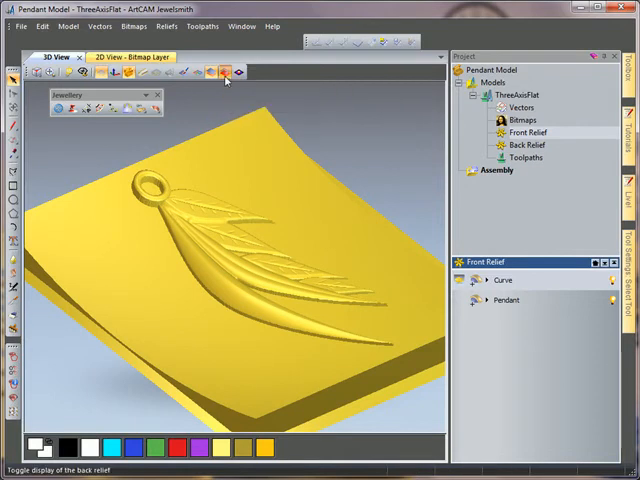
Show the back relief with the front and orbit the double-sided curved pendant
{"action": "left_click", "coordinate": [228, 72]}
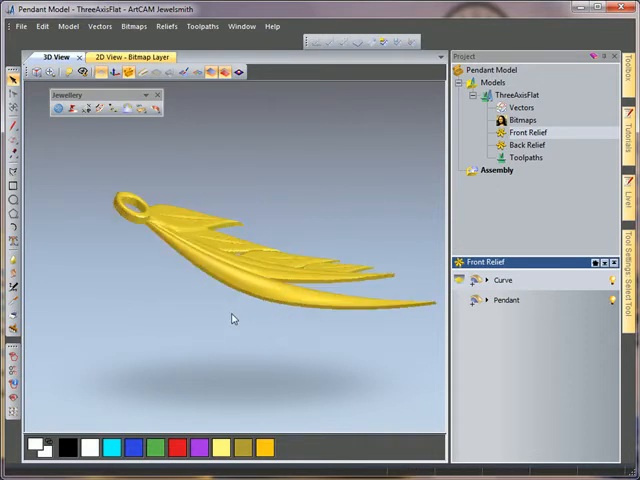
{"action": "left_click_drag", "start_coordinate": [230, 318], "coordinate": [167, 242]}
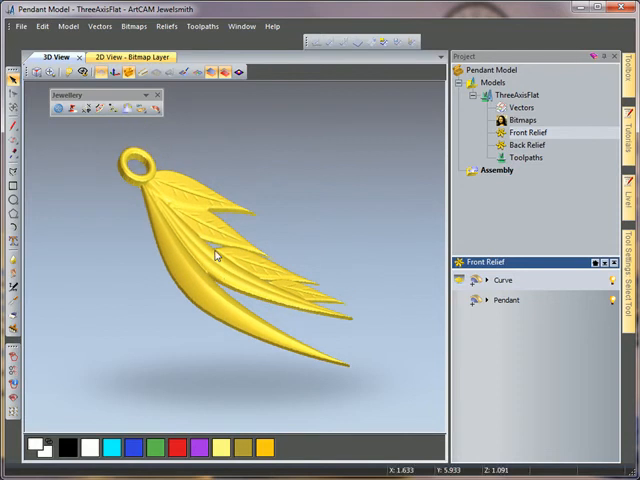
{"action": "mouse_move", "coordinate": [398, 182]}
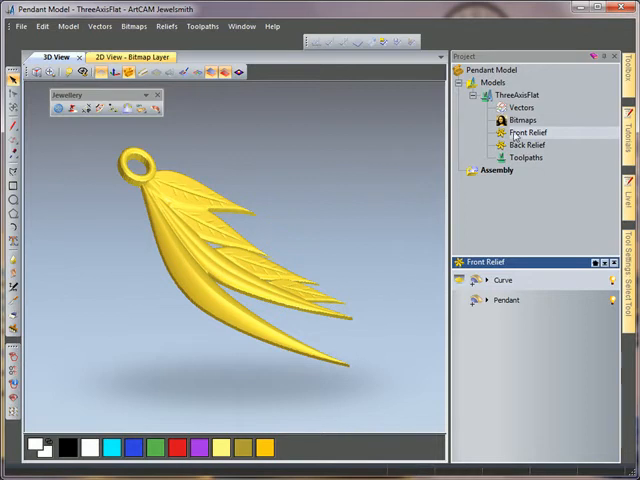
Add a 'Curve 1' layer to the Front Relief above Curve and Pendant
{"action": "right_click", "coordinate": [300, 175]}
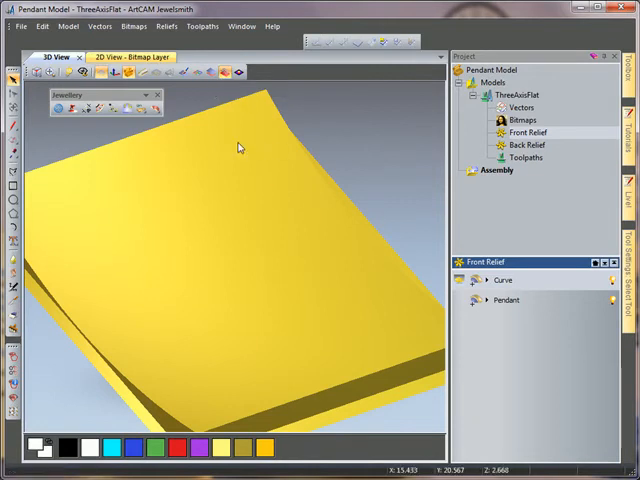
{"action": "right_click", "coordinate": [240, 147]}
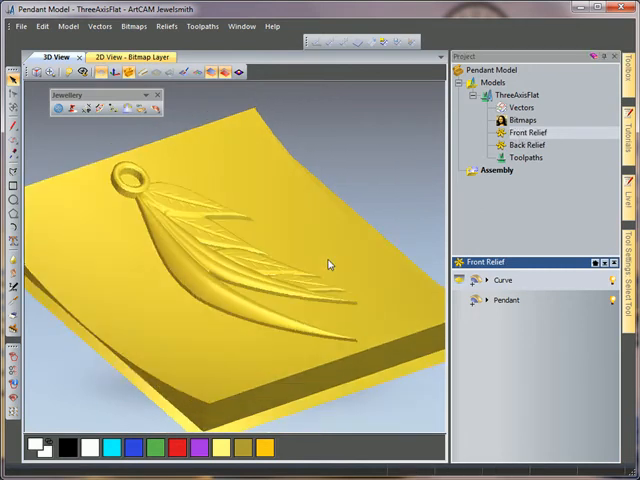
{"action": "right_click", "coordinate": [525, 132]}
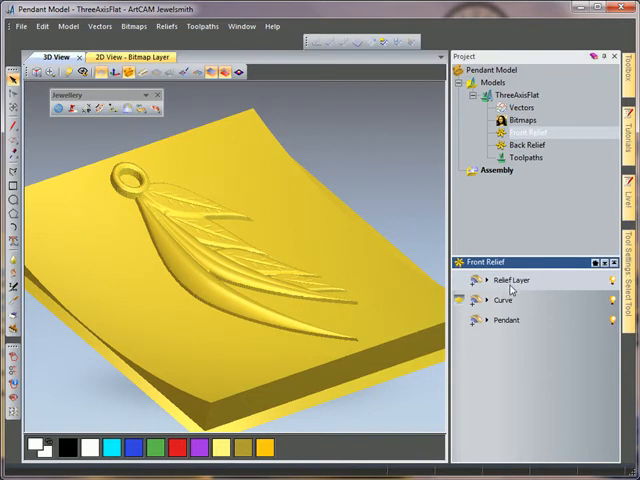
{"action": "double_click", "coordinate": [513, 280]}
{"action": "type", "text": "Curve 1"}
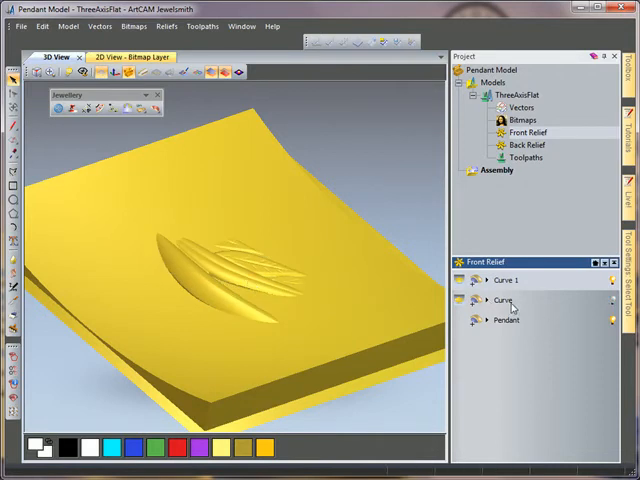
Add a new empty layer to the Back Relief
{"action": "left_click", "coordinate": [536, 145]}
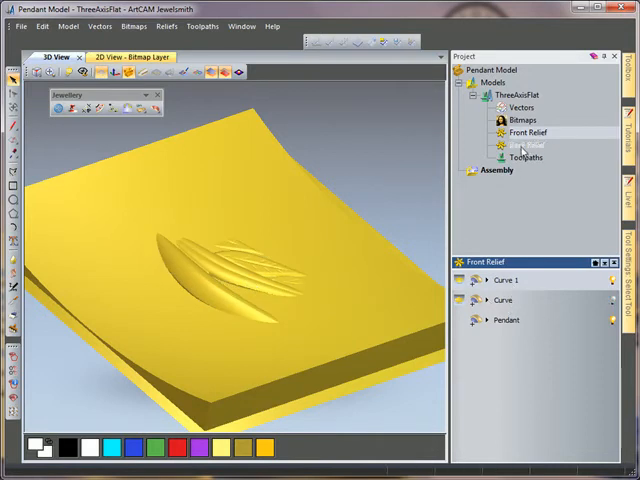
{"action": "left_click", "coordinate": [522, 148]}
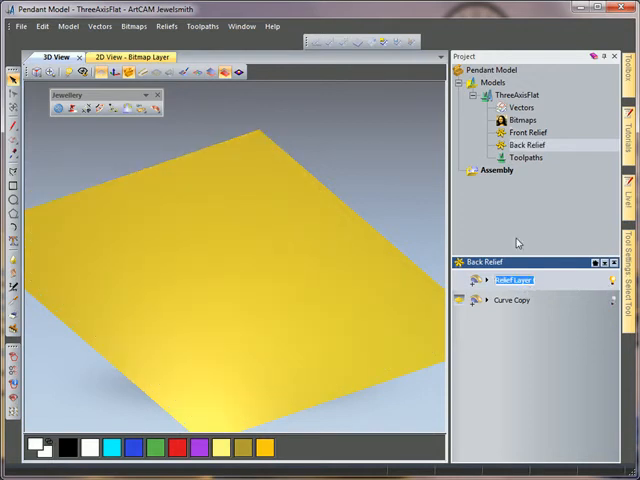
{"action": "left_click", "coordinate": [528, 132]}
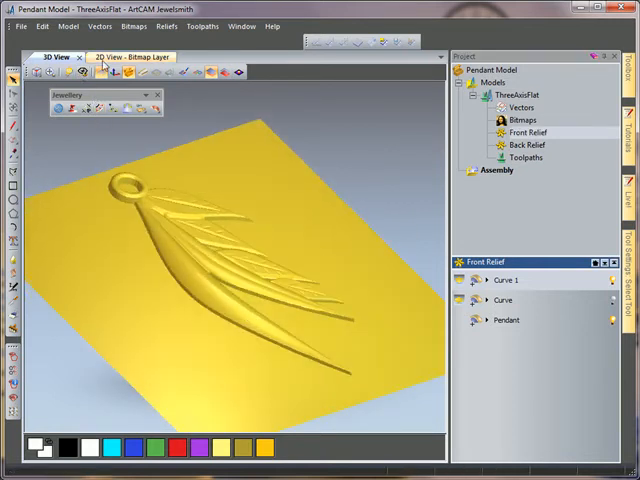
Sweep the profile along the crosswise drive curve as centreline on the Front Relief
{"action": "left_click", "coordinate": [125, 56]}
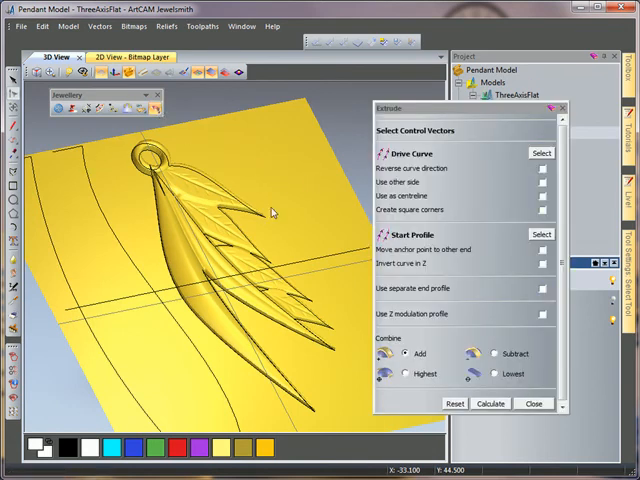
{"action": "mouse_move", "coordinate": [108, 307]}
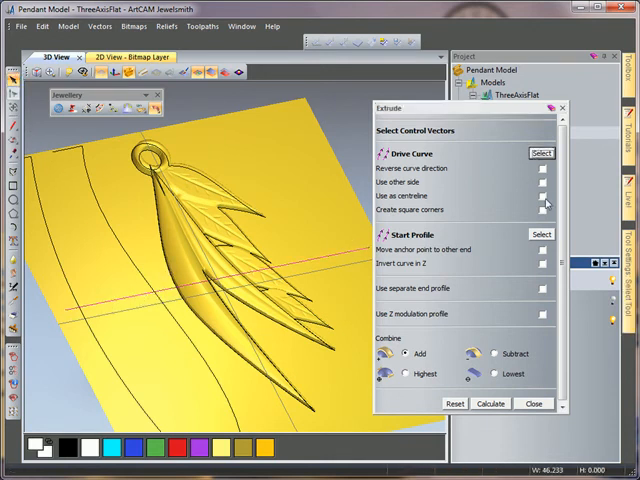
{"action": "left_click", "coordinate": [542, 196]}
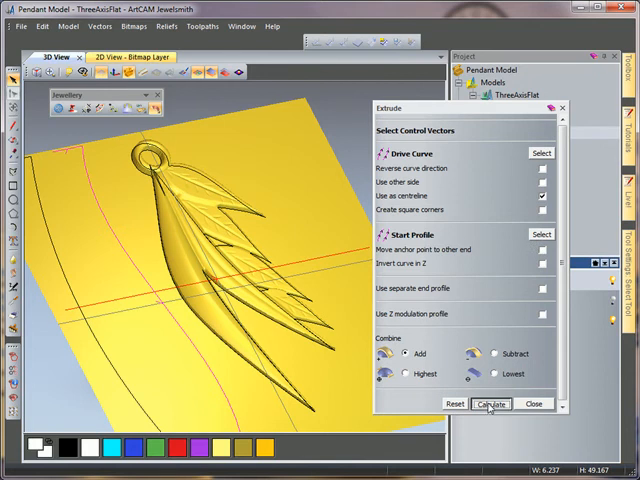
{"action": "left_click", "coordinate": [491, 404]}
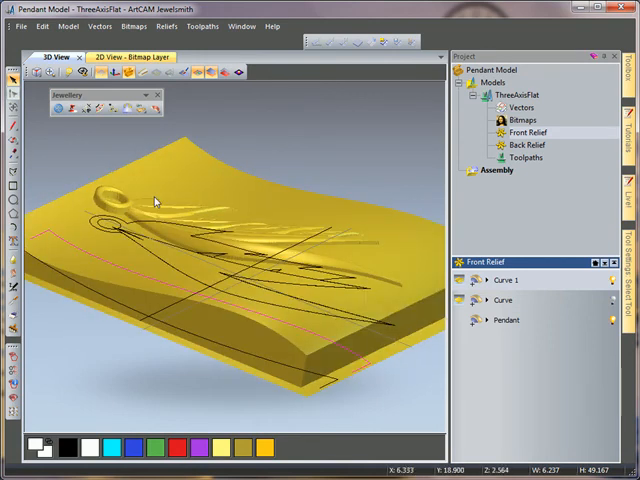
Copy Curve 1 and Curve layers onto the Back Relief and view both reliefs together
{"action": "right_click", "coordinate": [155, 202]}
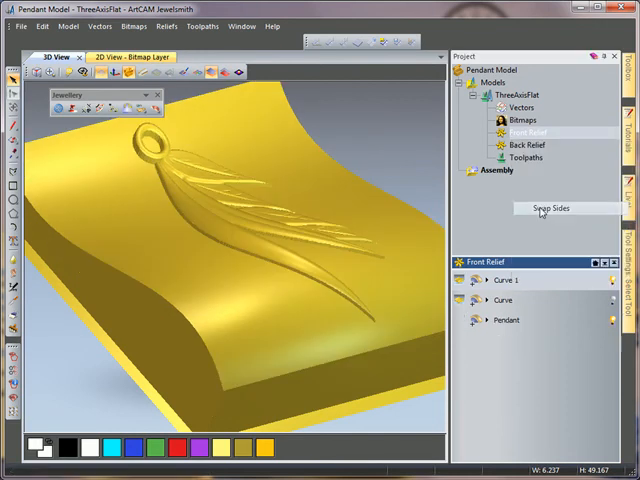
{"action": "left_click", "coordinate": [545, 208]}
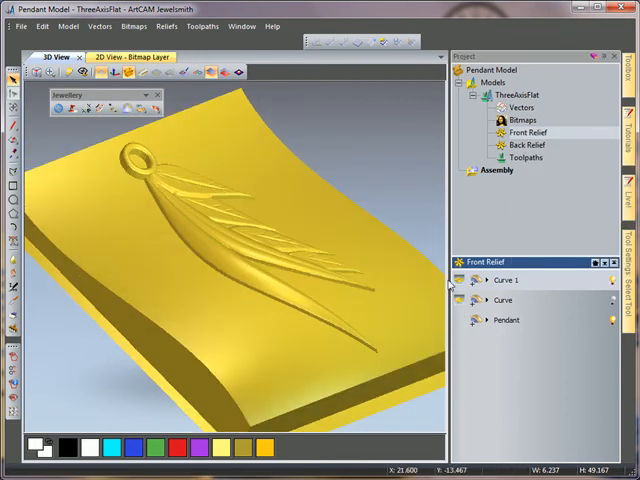
{"action": "left_click", "coordinate": [531, 145]}
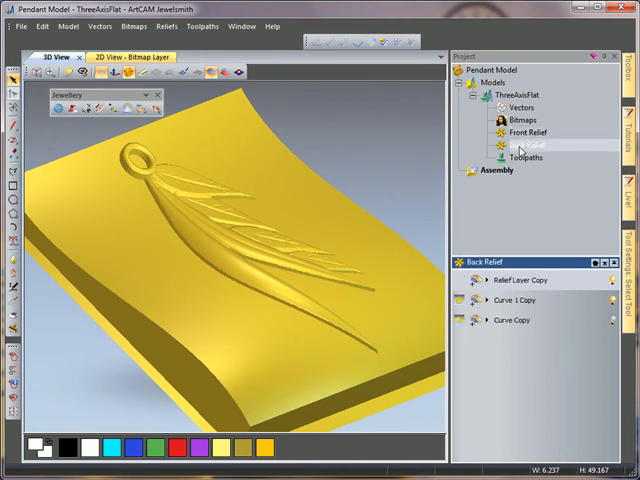
{"action": "left_click", "coordinate": [527, 145]}
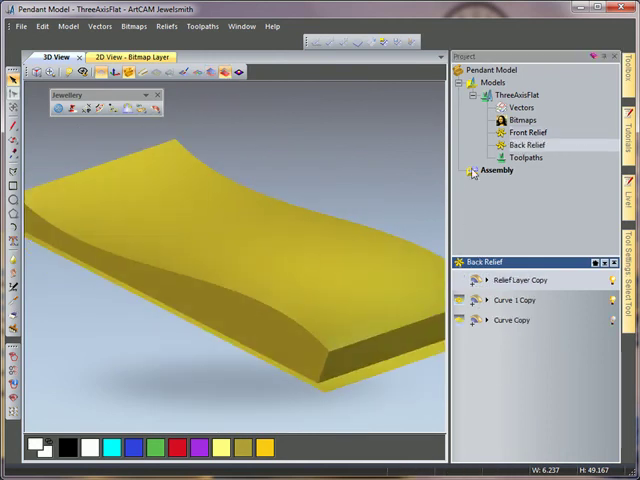
{"action": "left_click", "coordinate": [526, 132]}
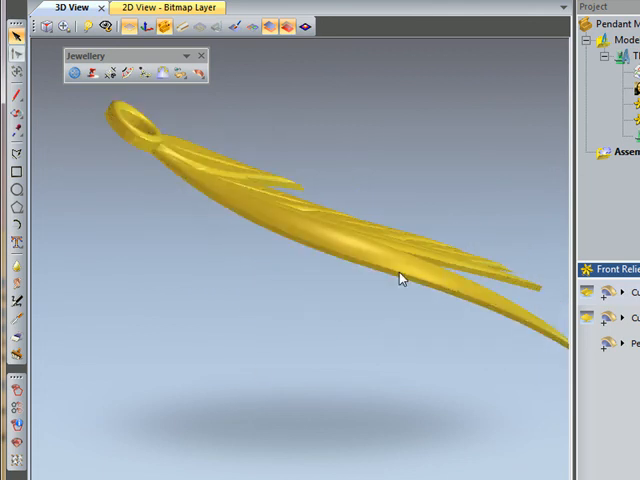
{"action": "mouse_move", "coordinate": [315, 322]}
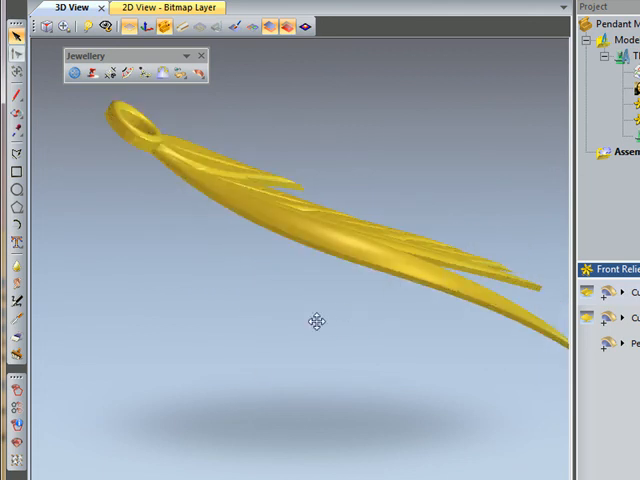